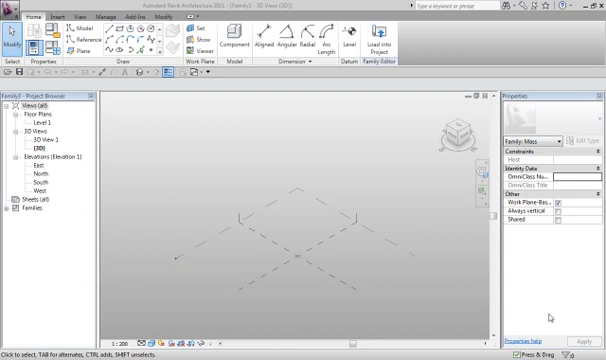
pyautogui.moveTo(301, 243)
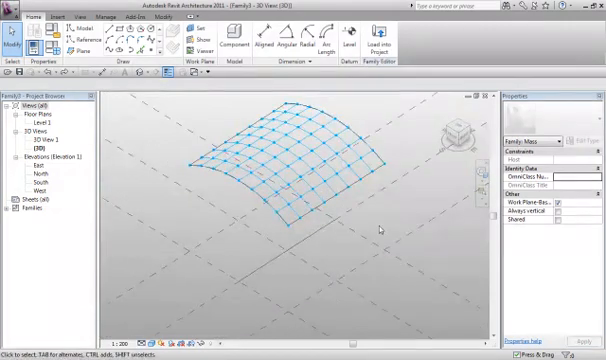
# - Create a new family from the Metric Adaptive Component template and open one of its views
pyautogui.click(12, 18)
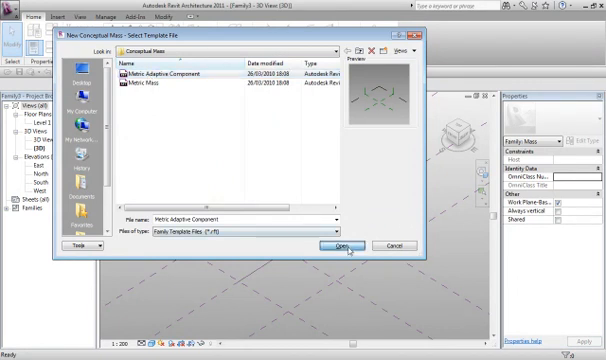
pyautogui.click(341, 245)
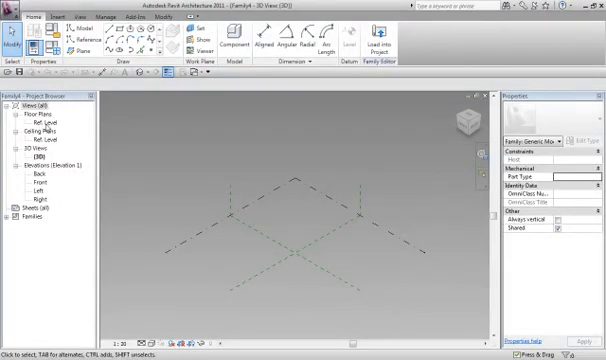
pyautogui.doubleClick(40, 124)
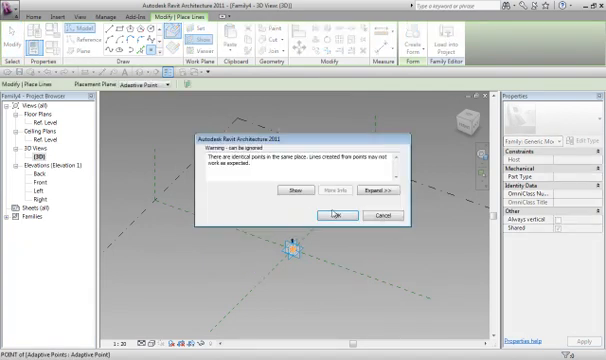
# - Dismiss the identical-points warning
pyautogui.click(338, 214)
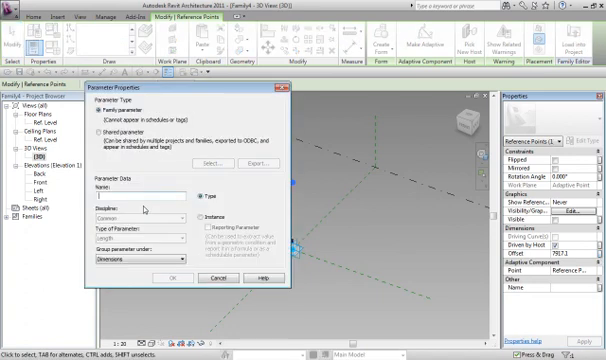
# - Add an 'offset' length parameter linked to the point's offset, value 9000, and close Family Types
pyautogui.write('offset')
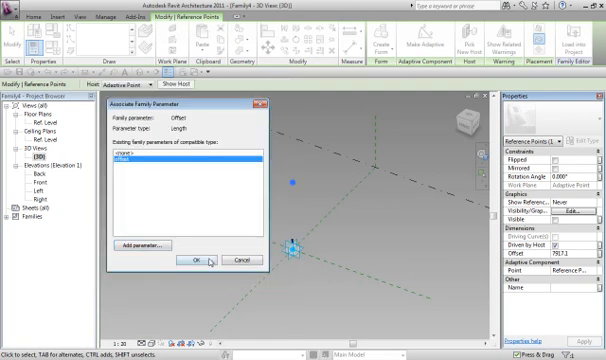
pyautogui.click(201, 260)
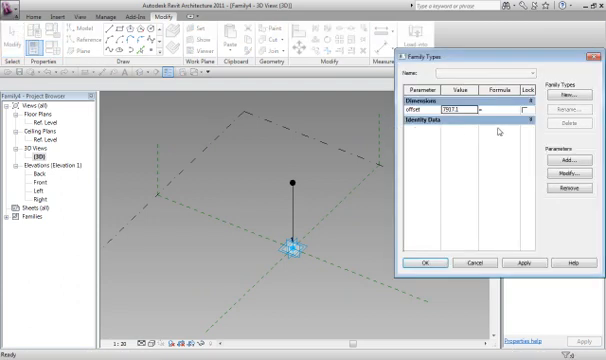
pyautogui.click(469, 112)
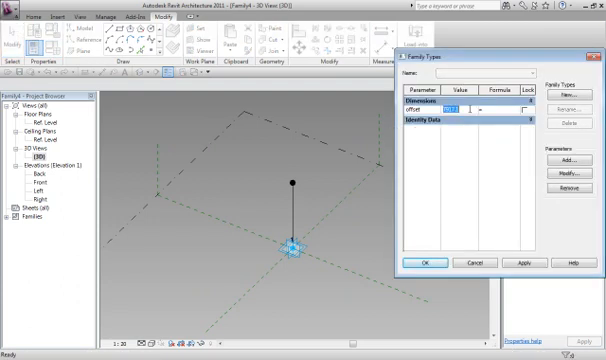
pyautogui.click(544, 263)
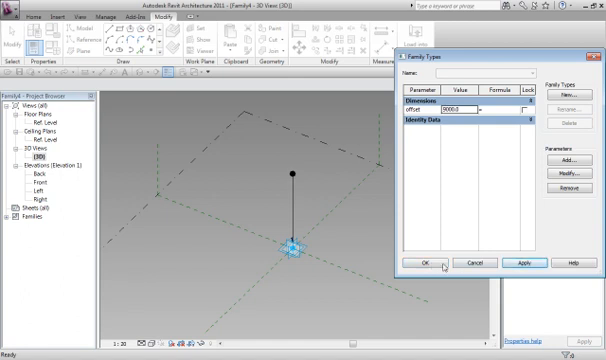
pyautogui.click(430, 263)
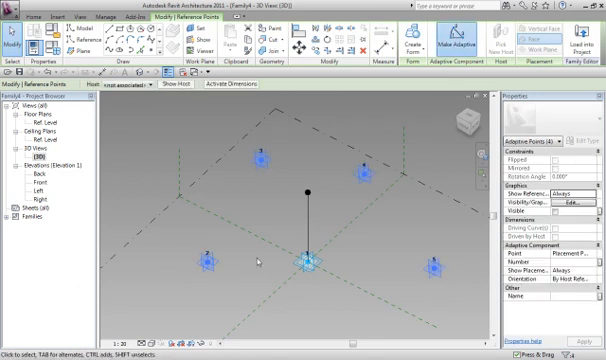
pyautogui.moveTo(327, 286)
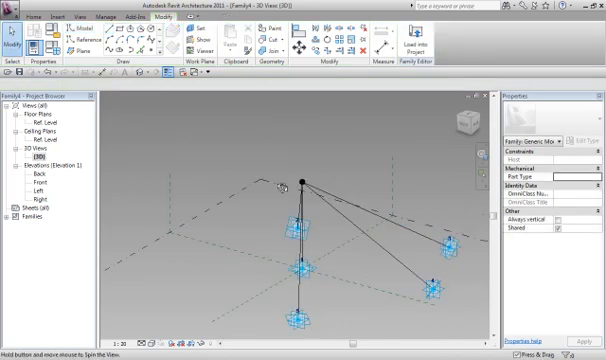
# - Orbit the view to inspect the support legs around the post
pyautogui.moveTo(300, 180); pyautogui.dragTo(310, 190)
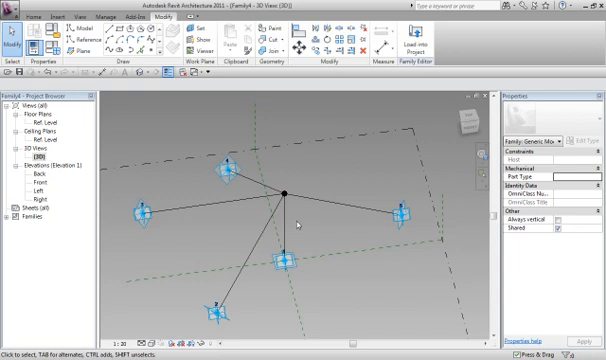
pyautogui.moveTo(298, 224)
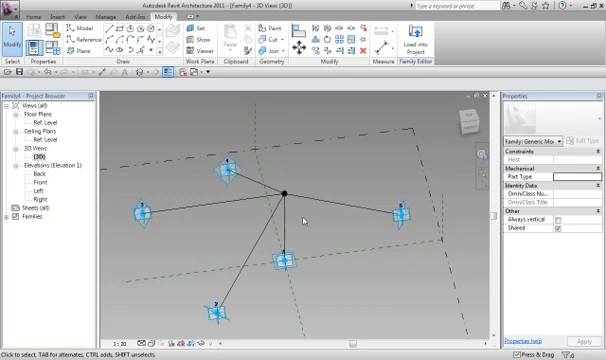
pyautogui.click(30, 17)
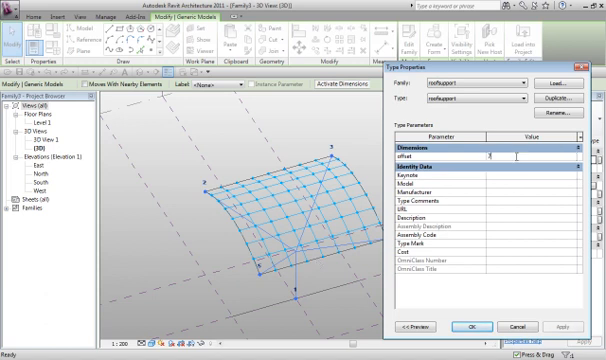
# - Enter 7500 as the roofsupport type's offset and confirm
pyautogui.write('7500.0')
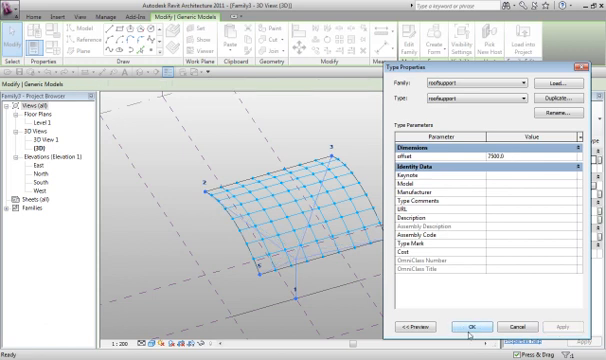
pyautogui.click(471, 328)
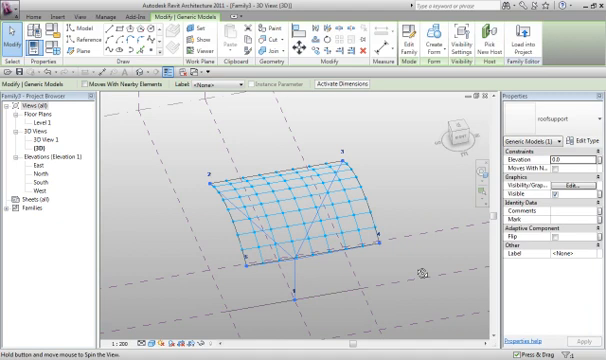